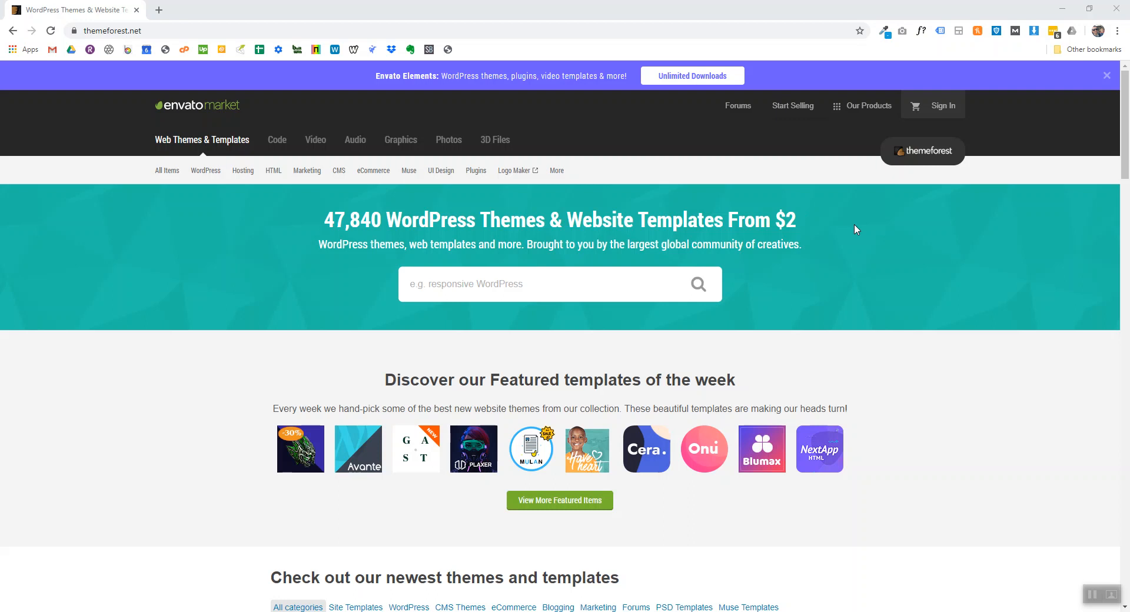
mouse_move(823, 209)
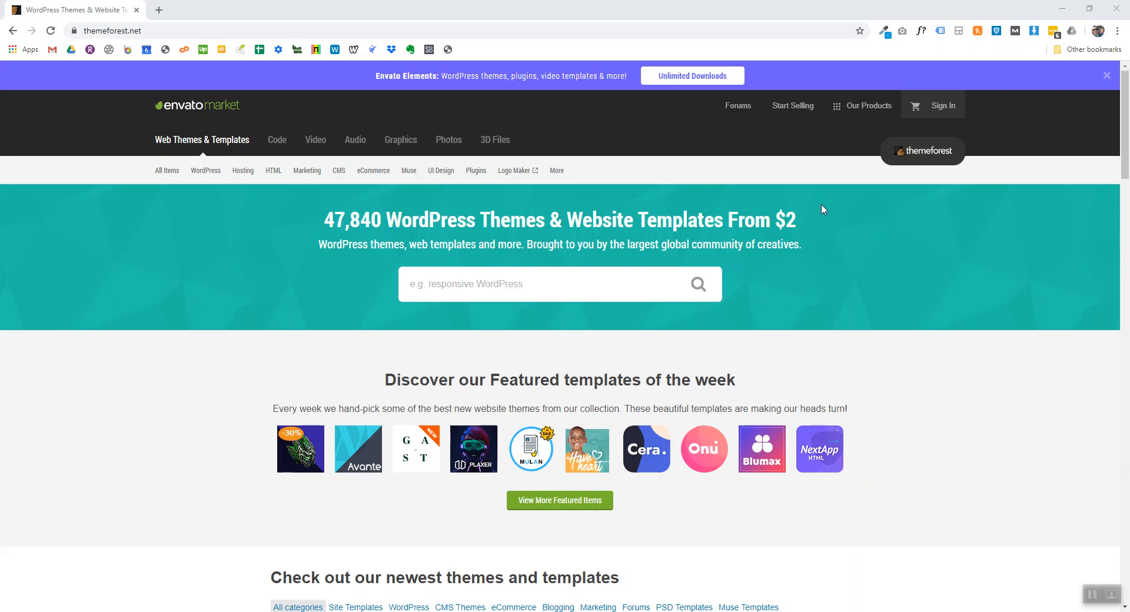
Sign in to the Envato account with the saved credentials
click(108, 30)
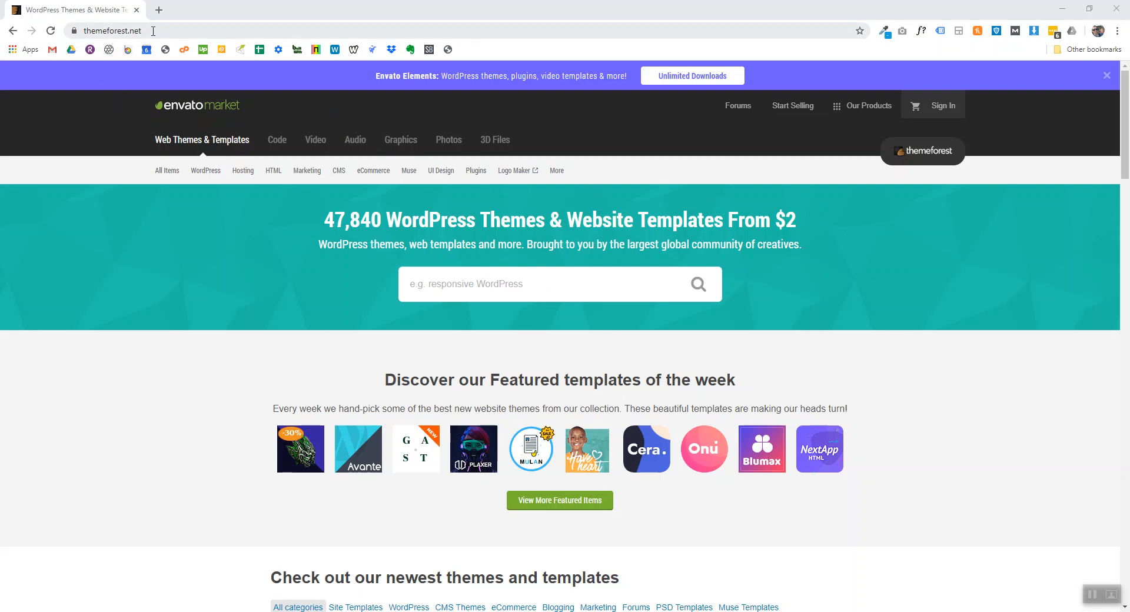
mouse_move(201, 206)
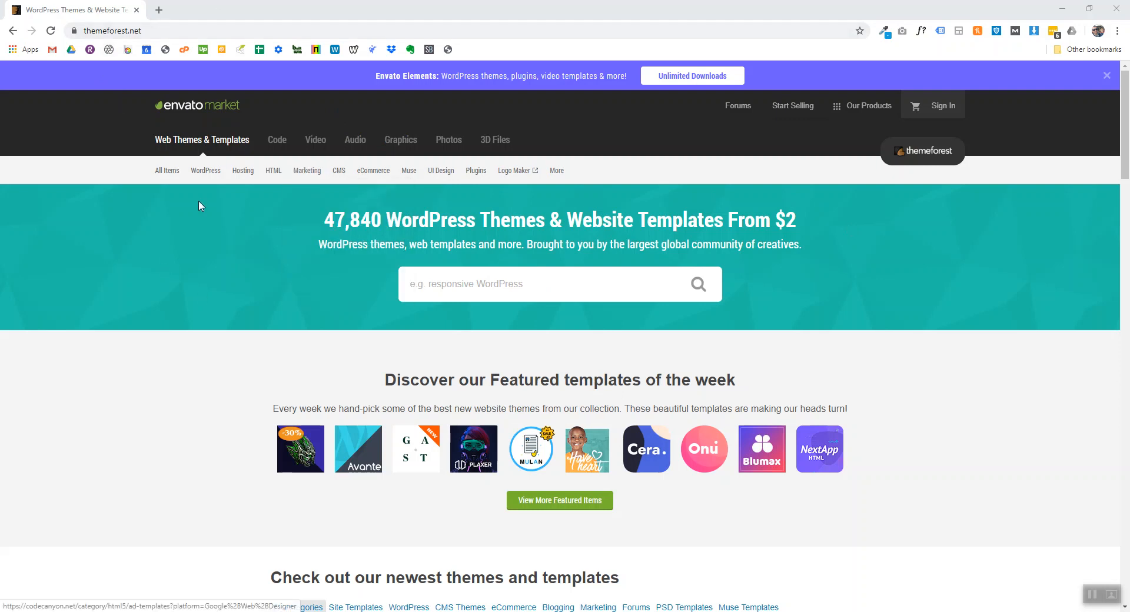
mouse_move(277, 140)
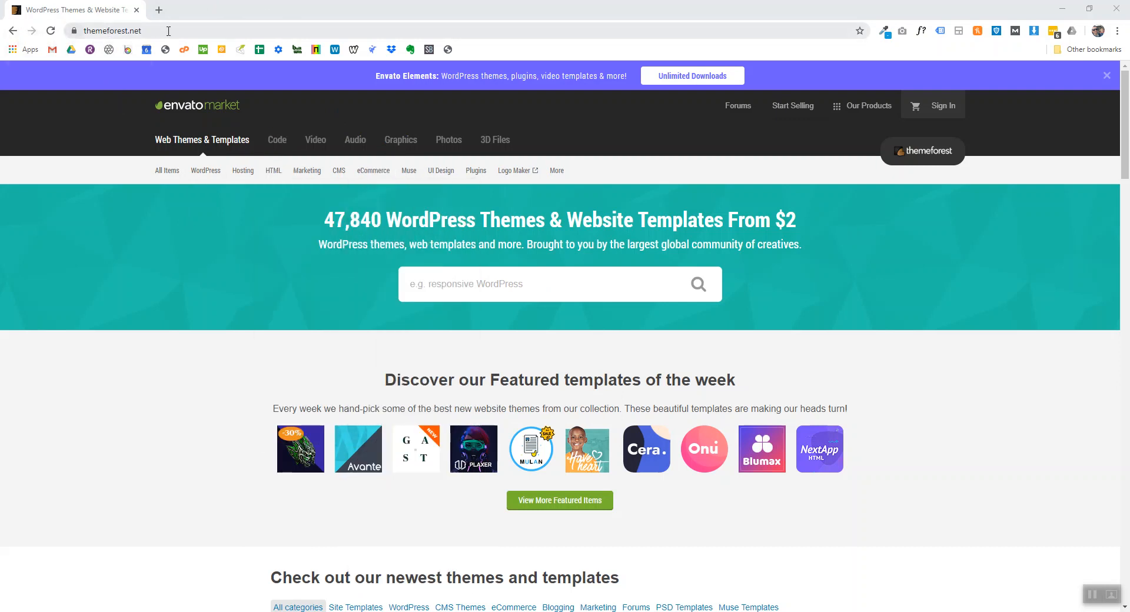
click(109, 30)
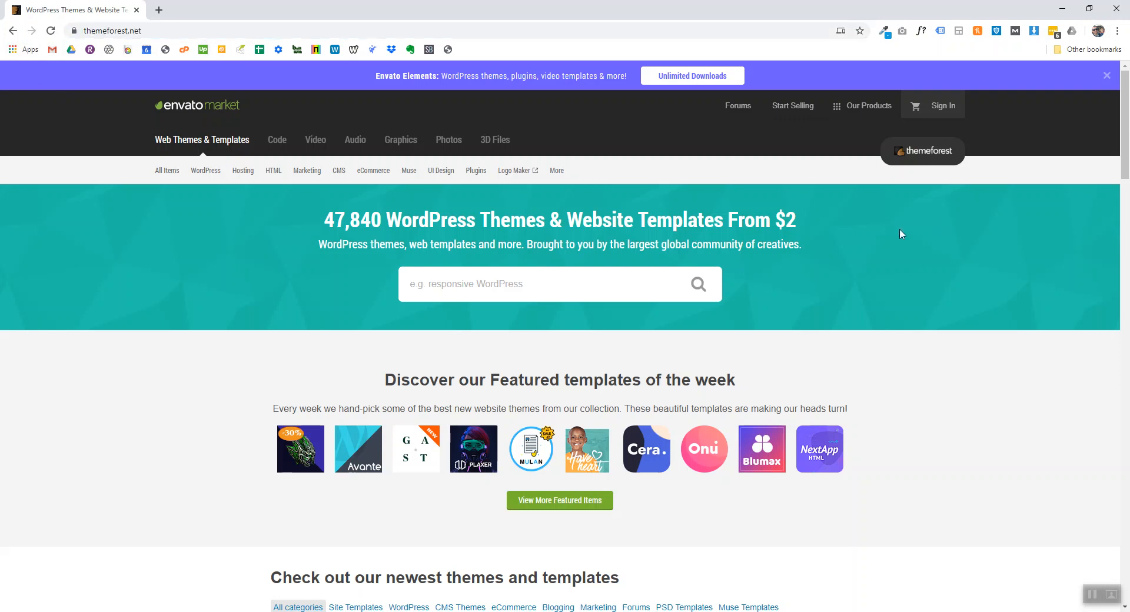
mouse_move(1048, 133)
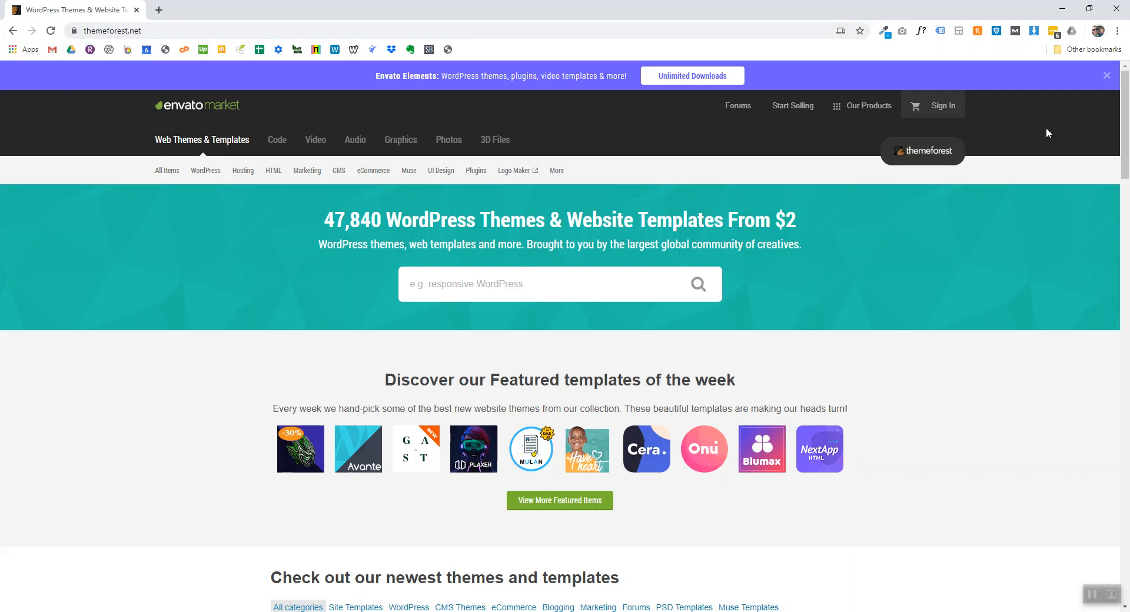
mouse_move(943, 105)
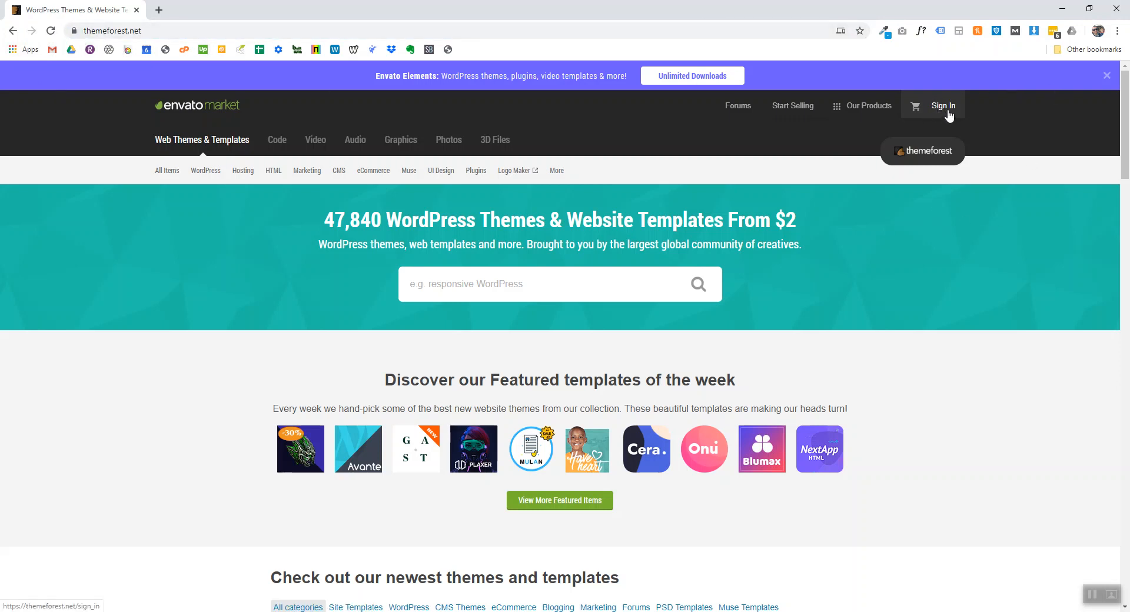
click(944, 105)
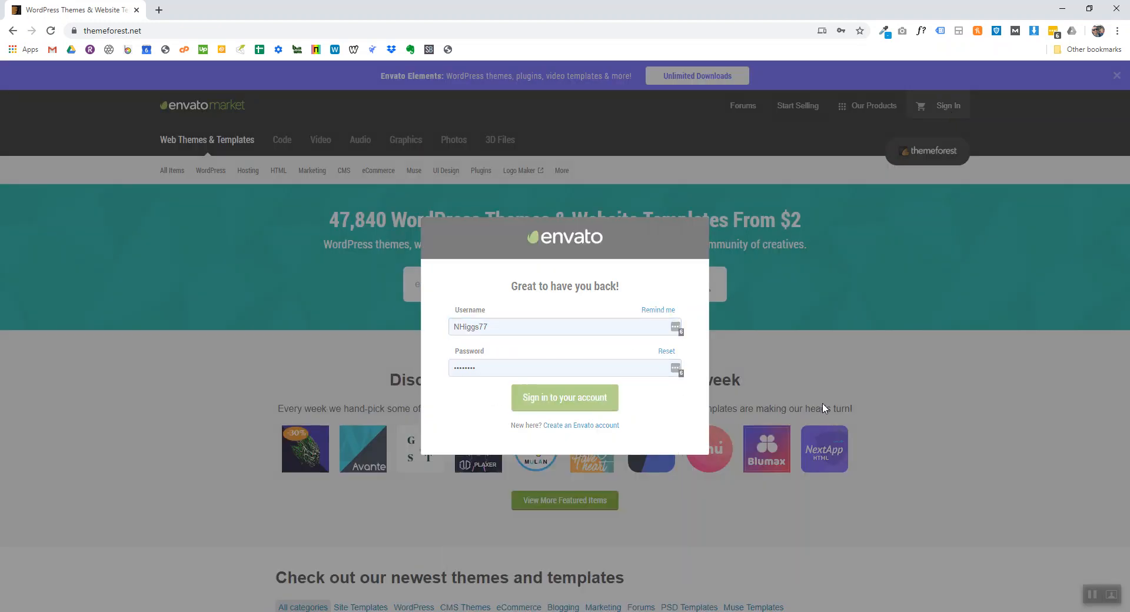
click(564, 397)
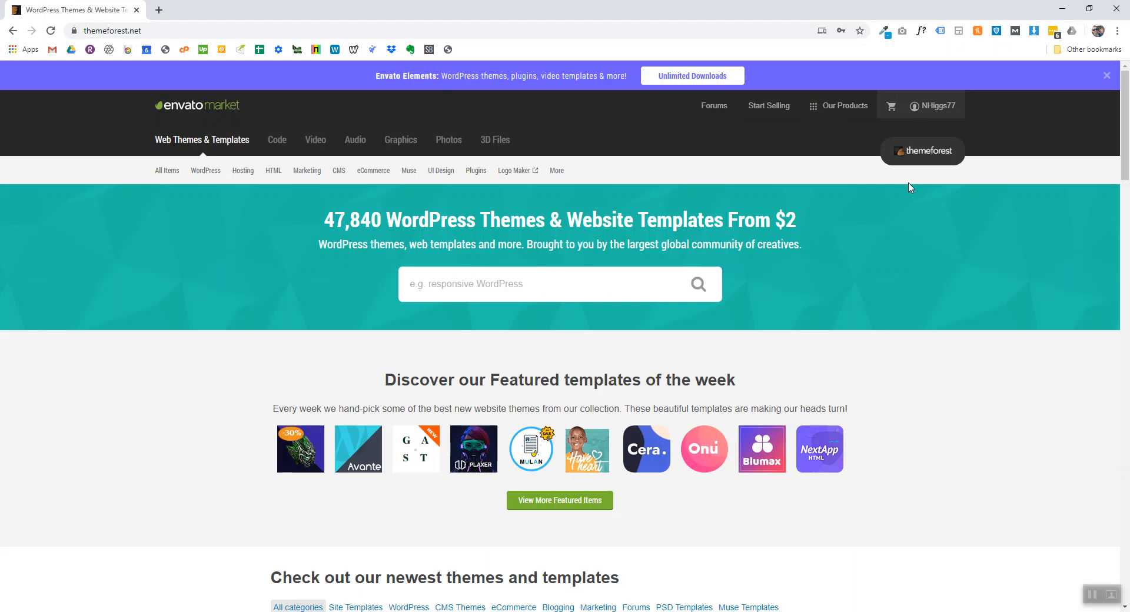
Go to the account's Downloads page from the account menu
click(935, 105)
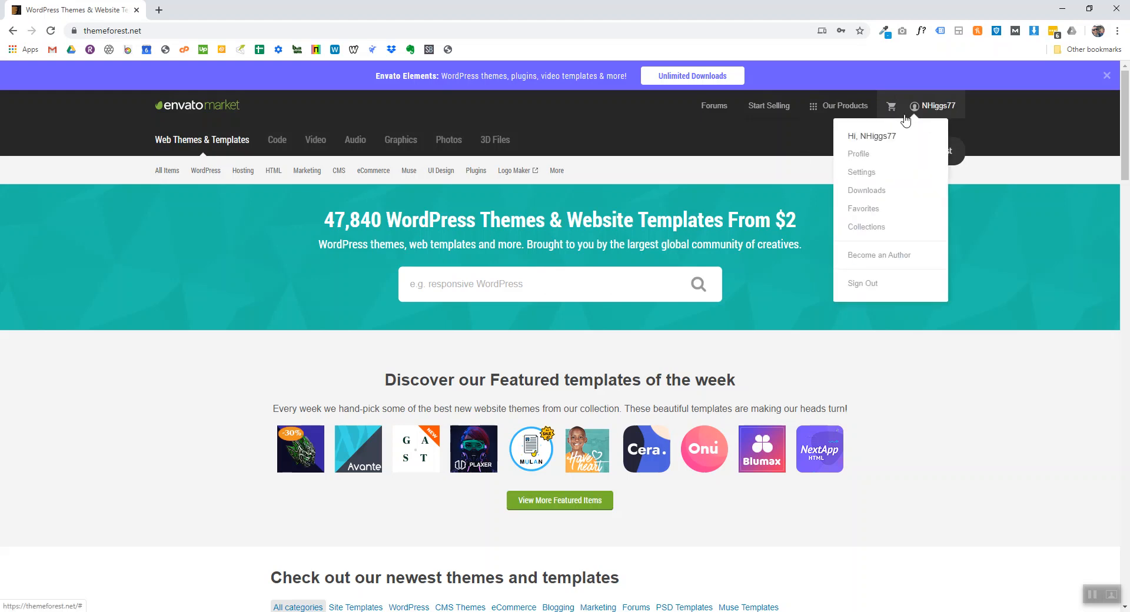
mouse_move(867, 191)
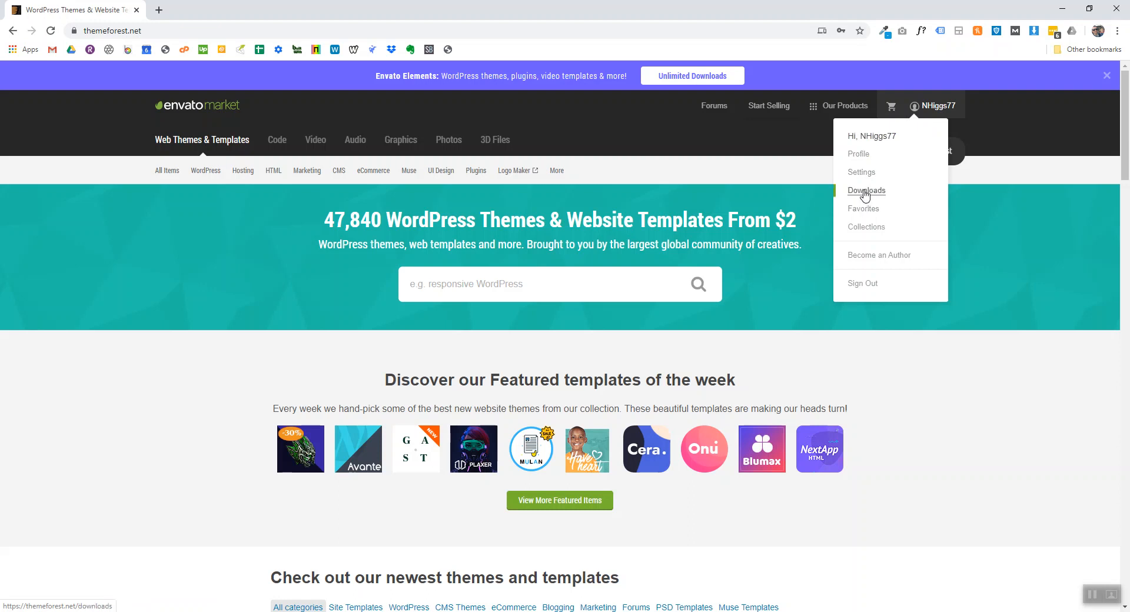
click(866, 190)
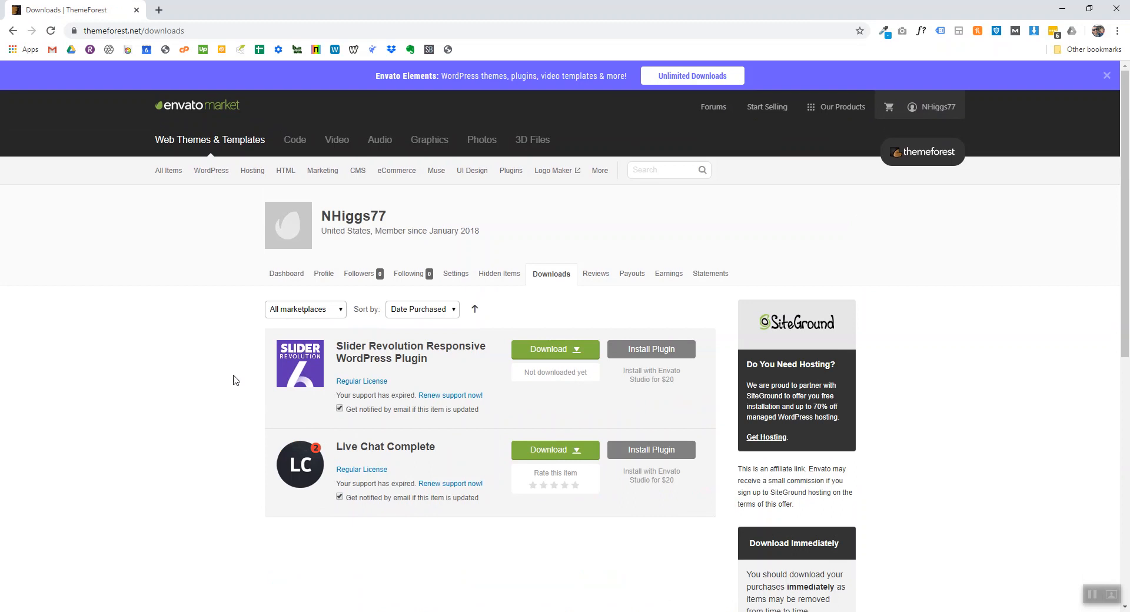
mouse_move(322, 198)
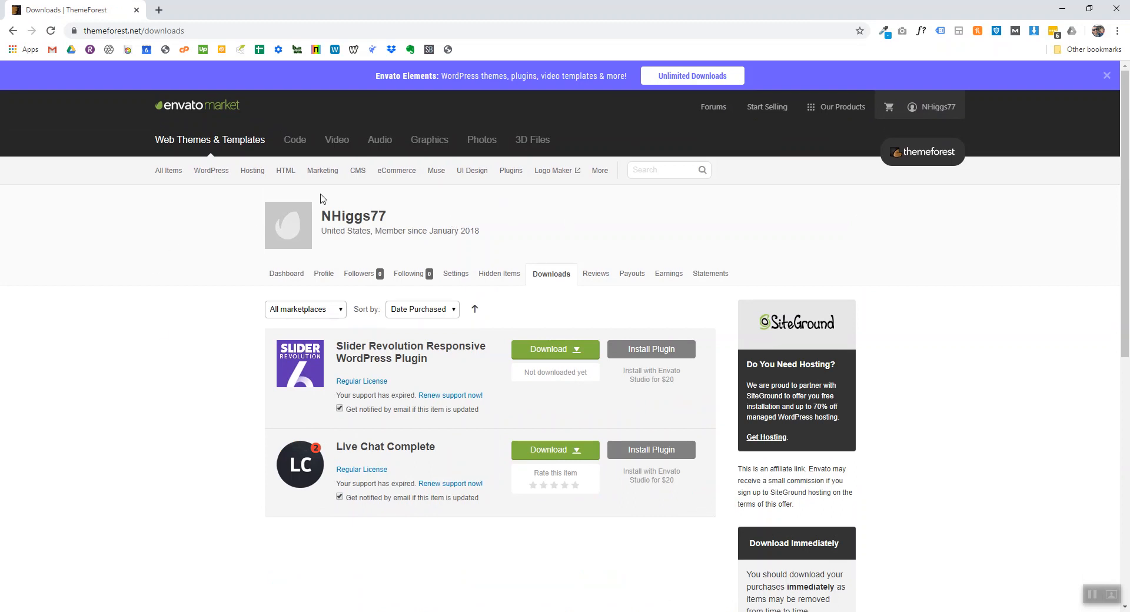
mouse_move(1001, 292)
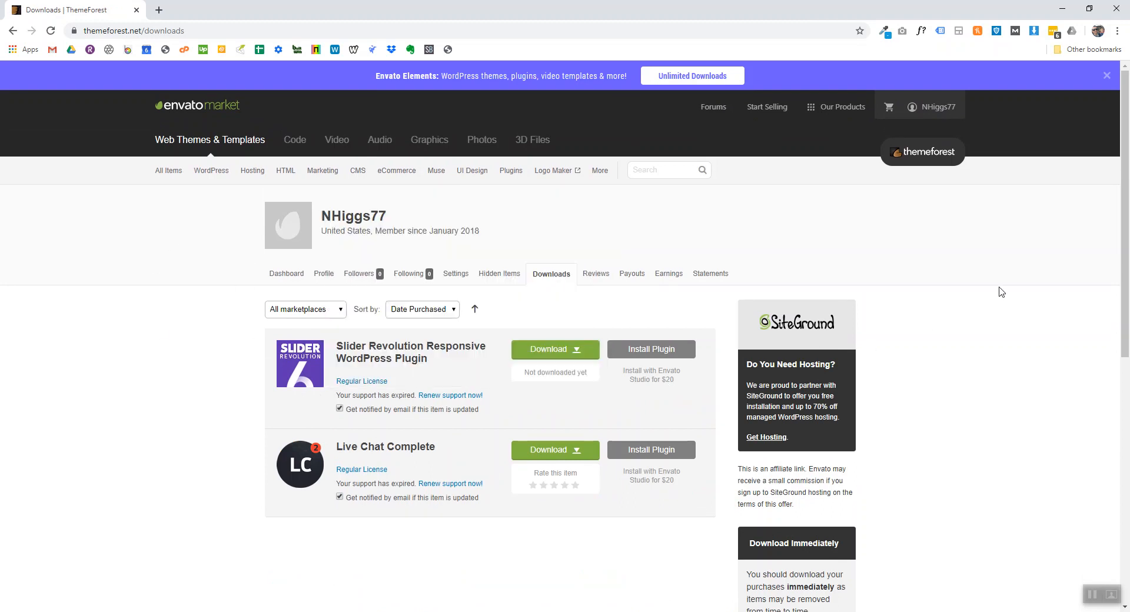
mouse_move(173, 265)
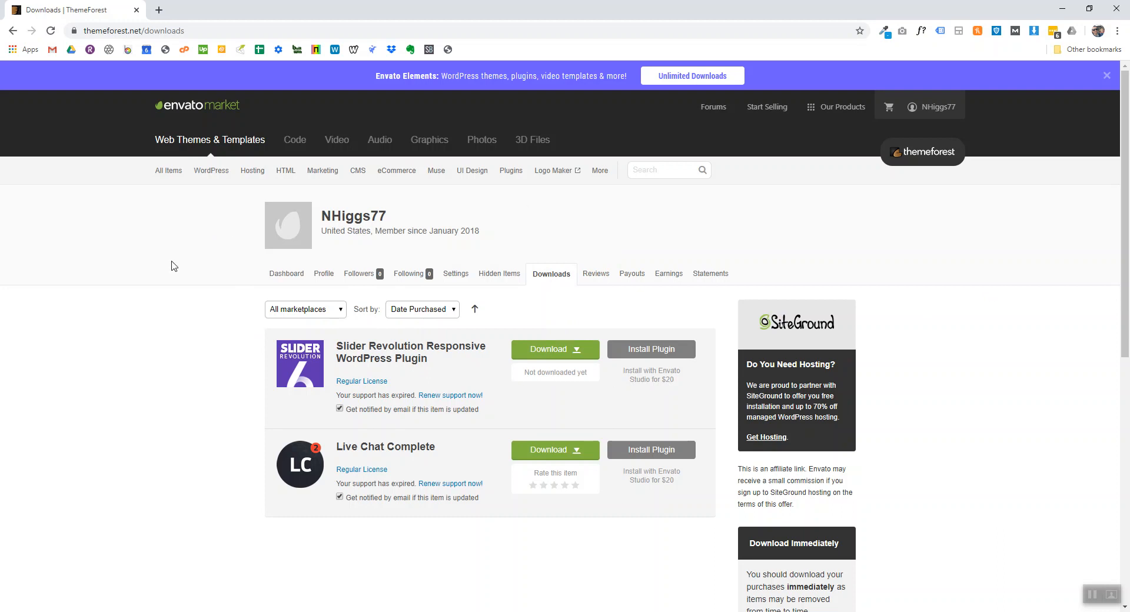
mouse_move(580, 358)
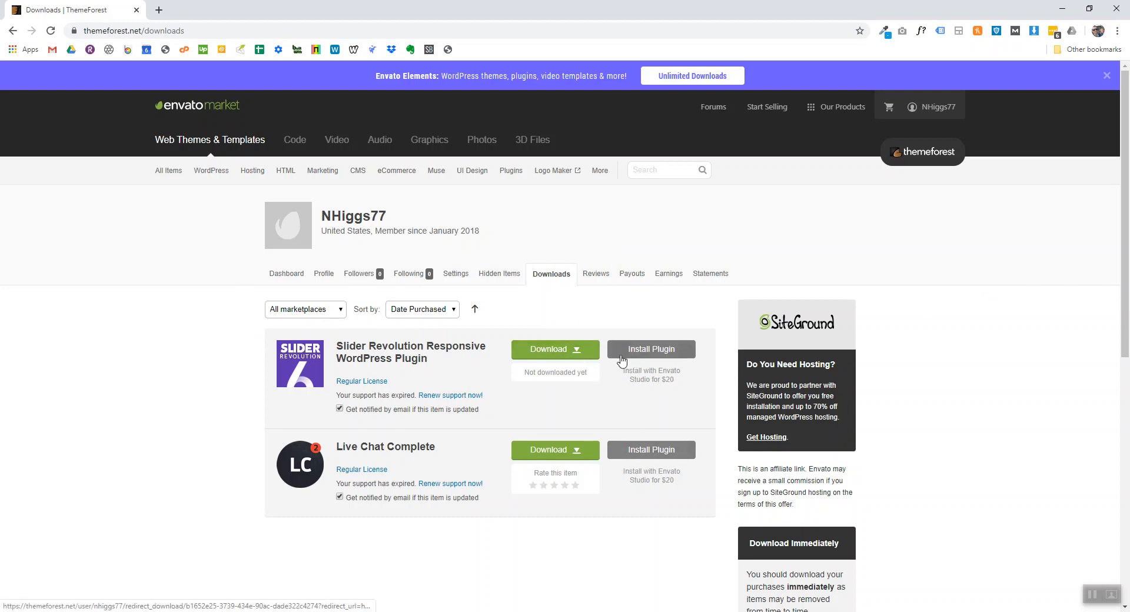
Show the download choices for Slider Revolution Responsive WordPress Plugin
click(555, 349)
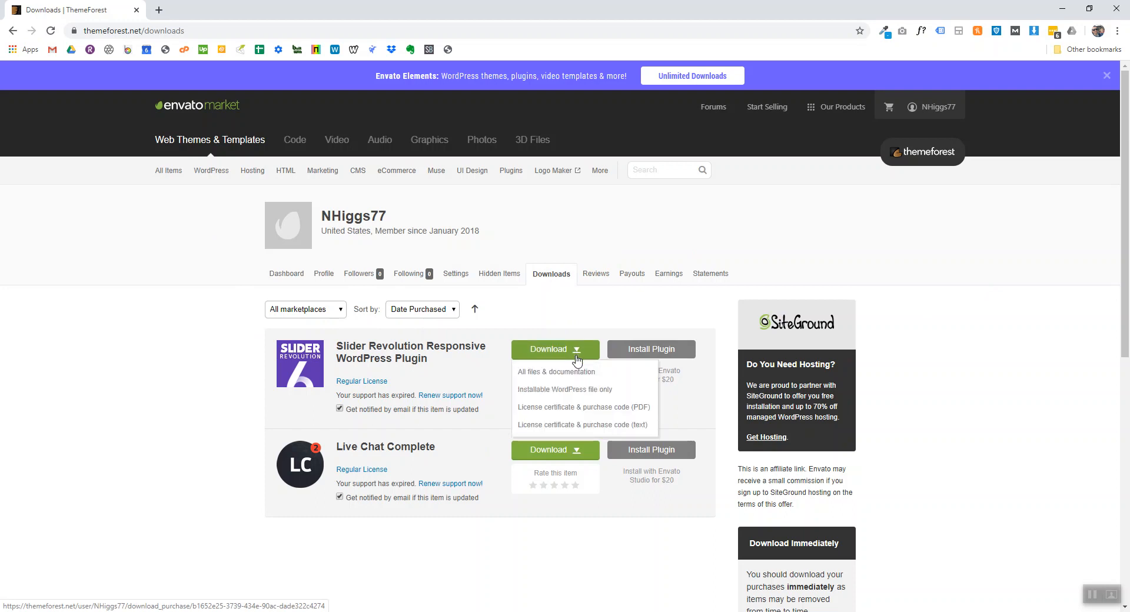
mouse_move(584, 425)
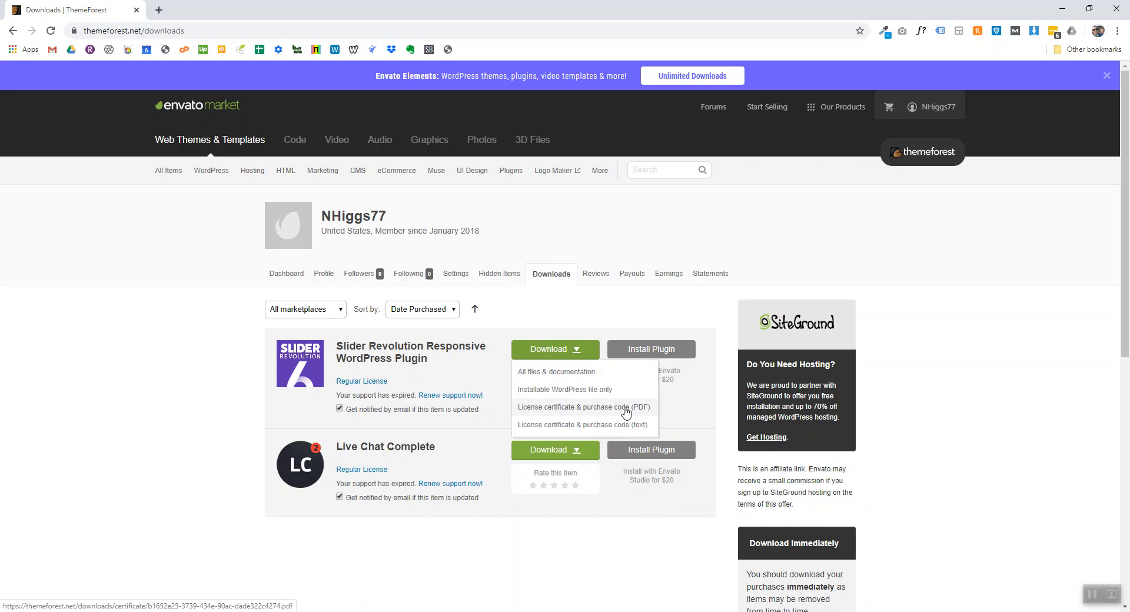
mouse_move(650, 416)
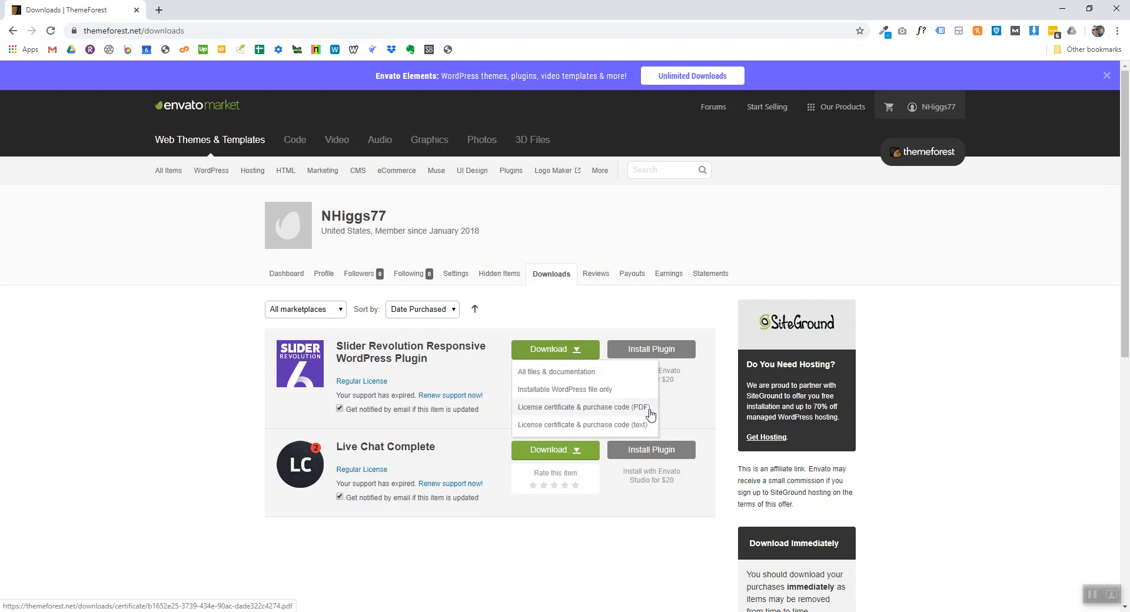
mouse_move(648, 427)
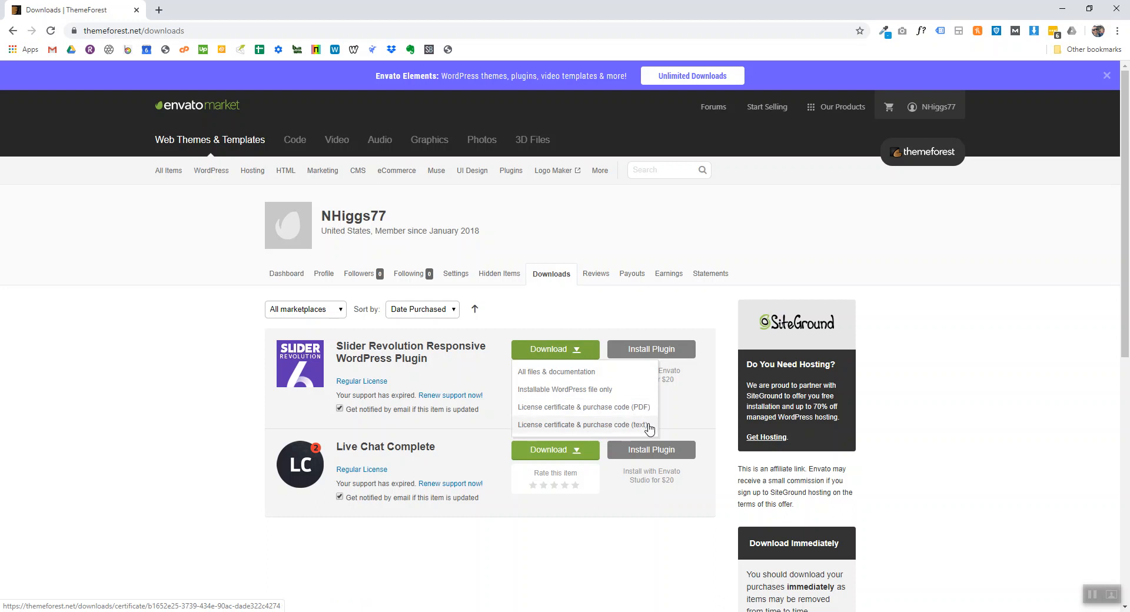
mouse_move(558, 428)
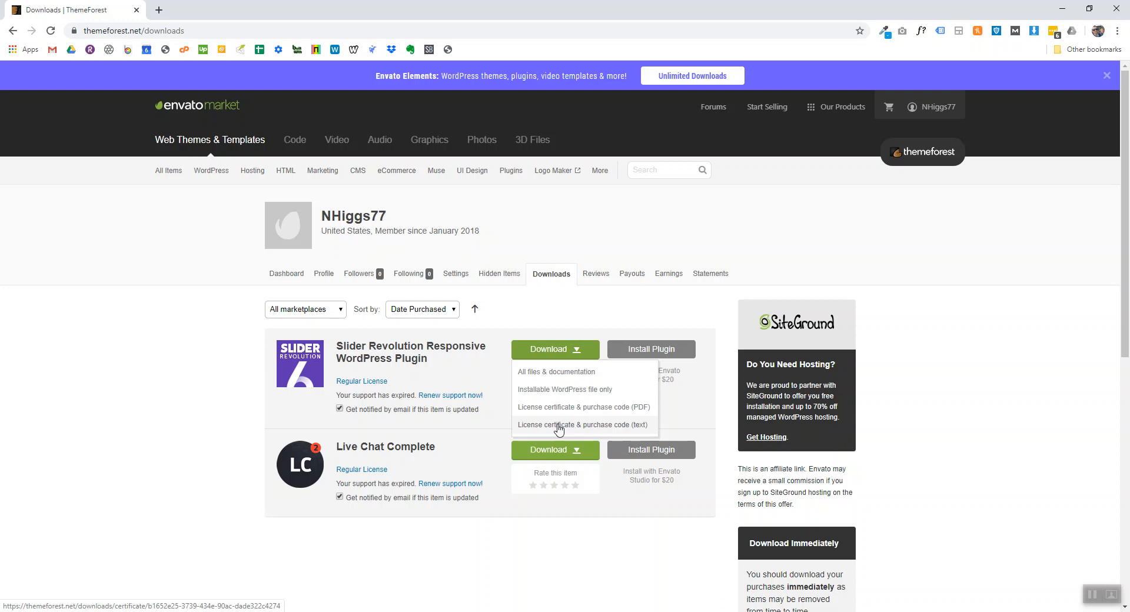
Save the license certificate & purchase code text file to the Desktop and open it in Notepad
click(583, 425)
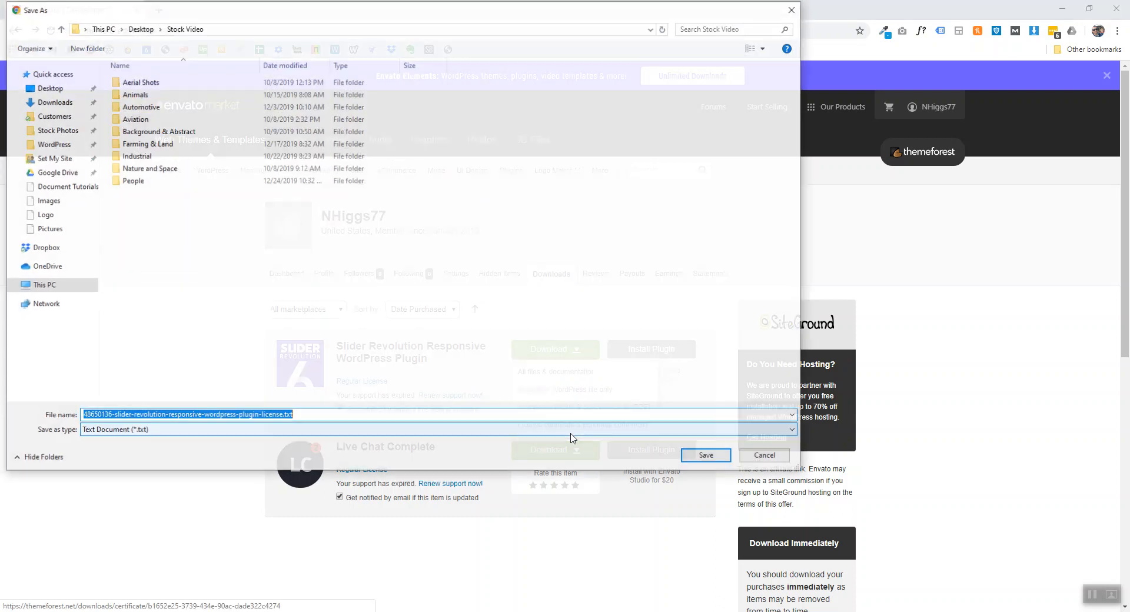
click(48, 87)
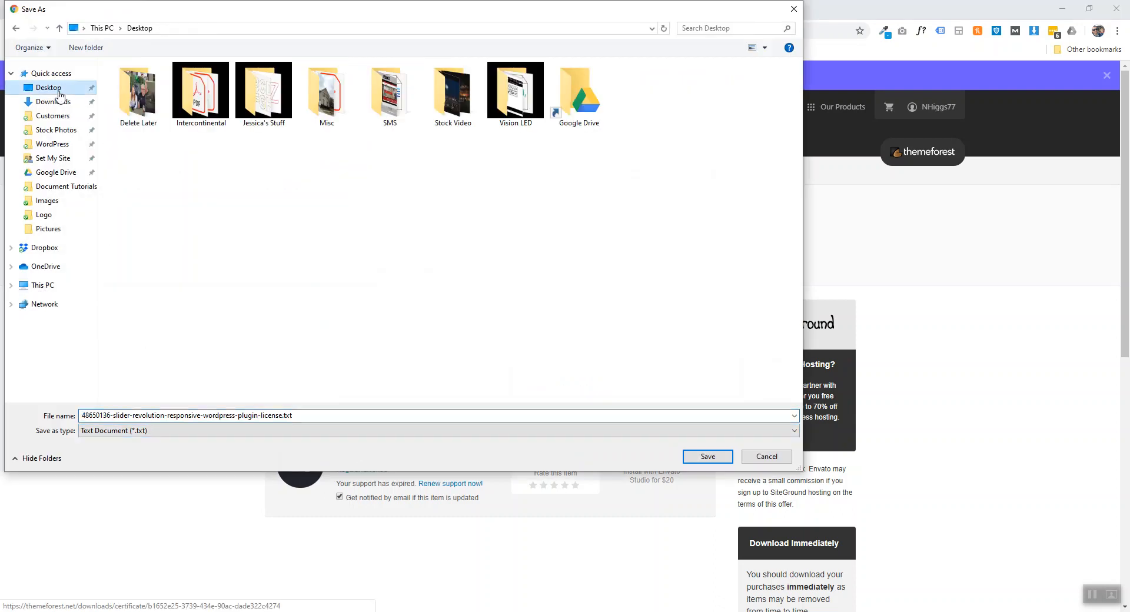
click(706, 457)
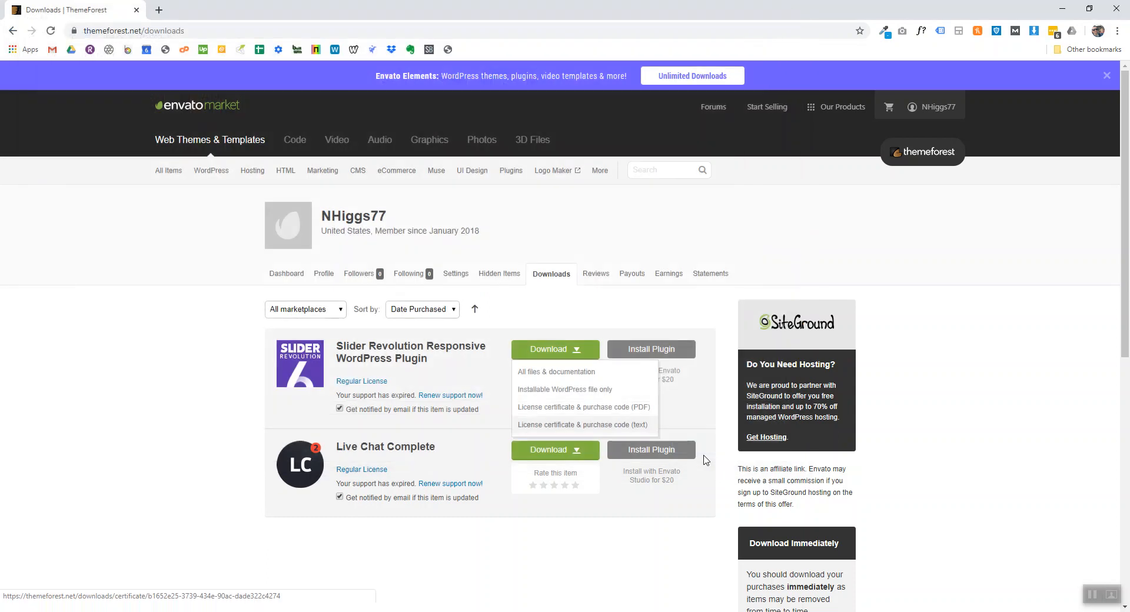
click(583, 425)
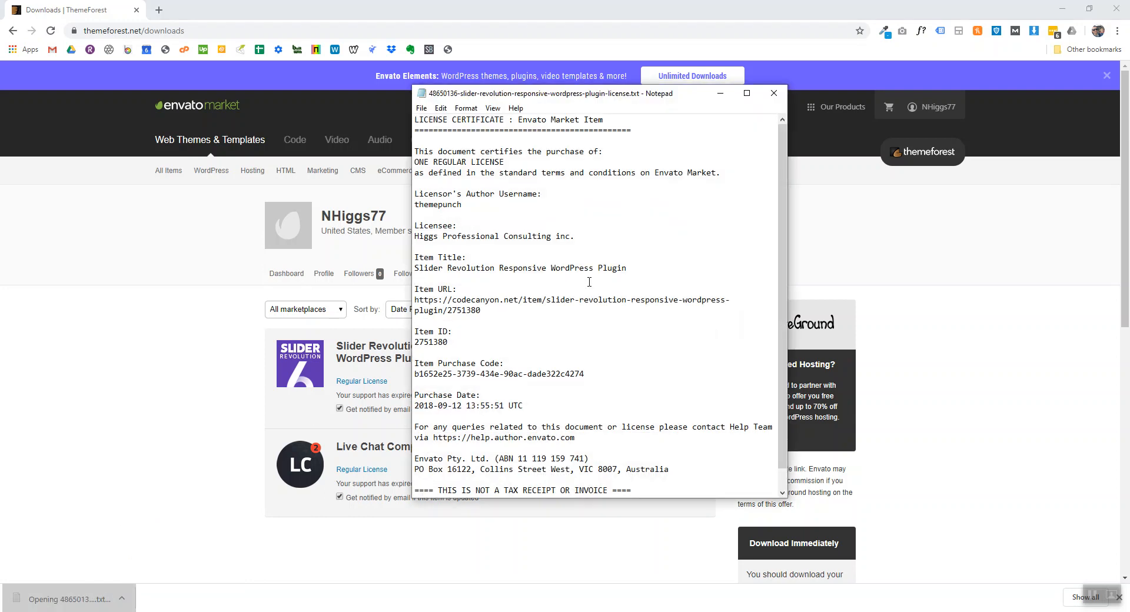
Select the full item purchase code in the license certificate
double_click(505, 373)
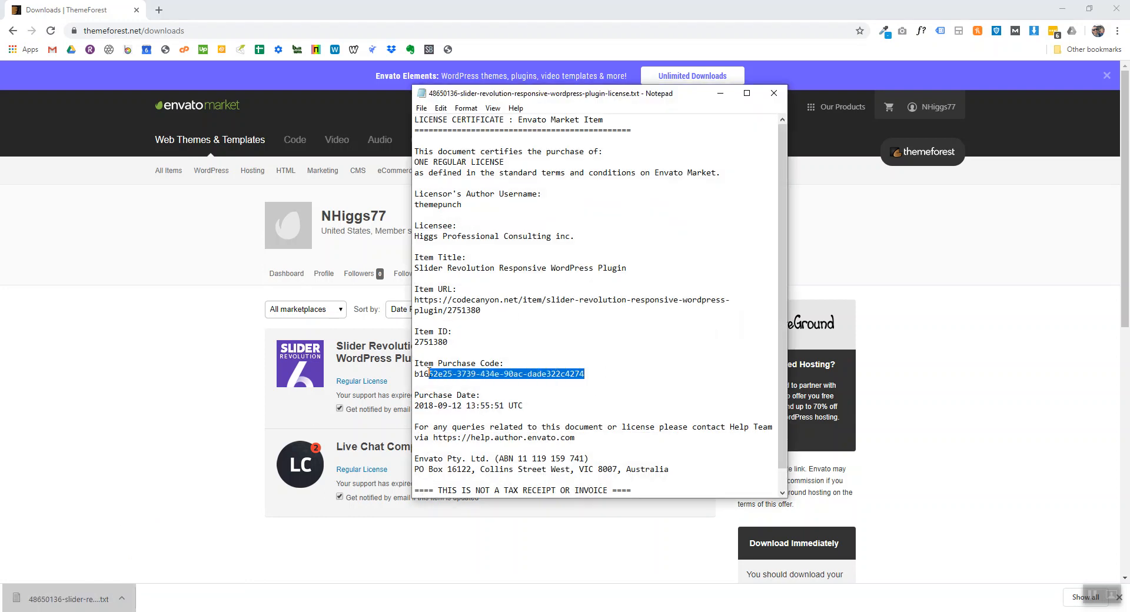
click(537, 374)
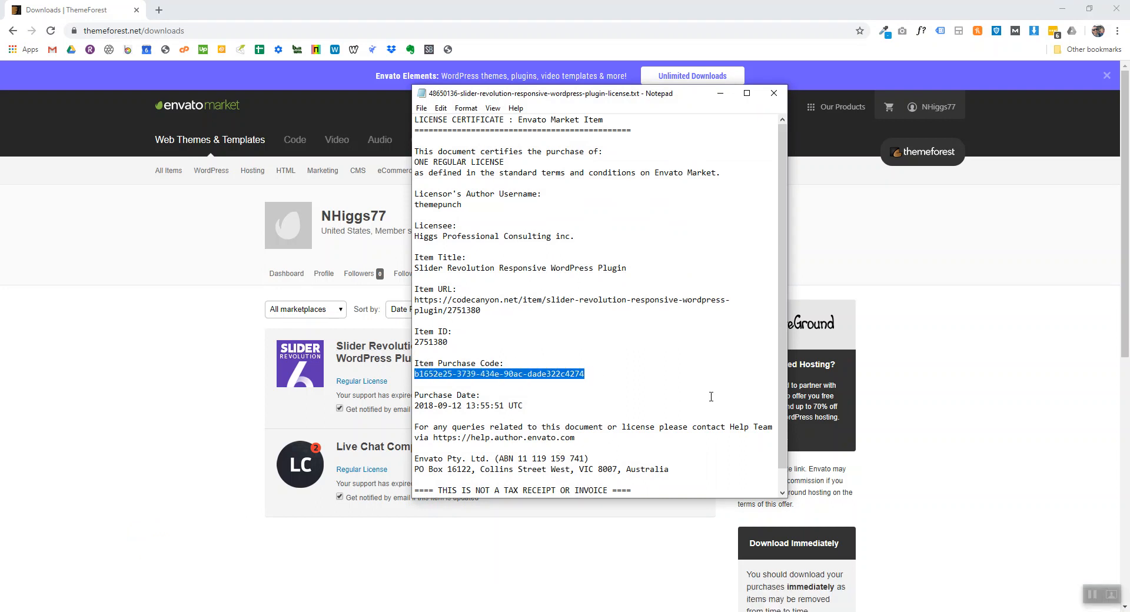
mouse_move(683, 181)
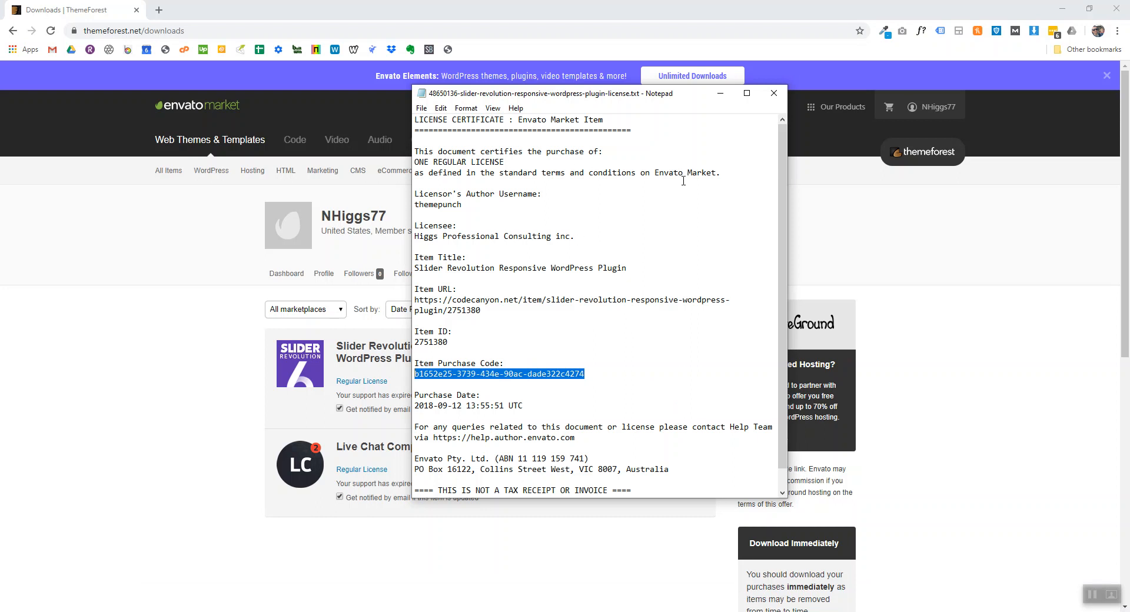
mouse_move(659, 262)
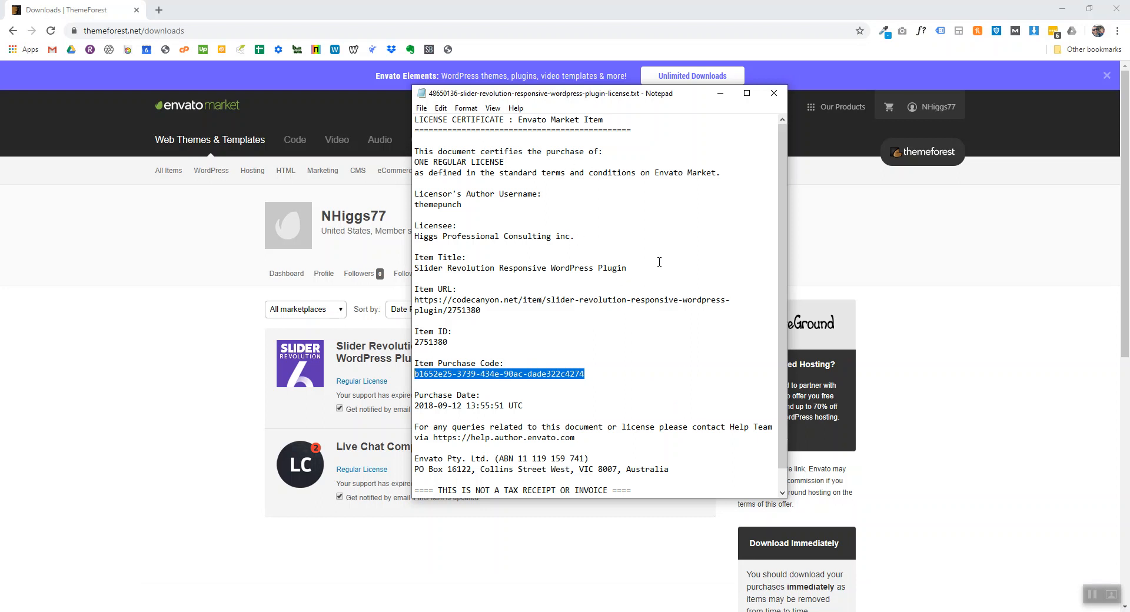